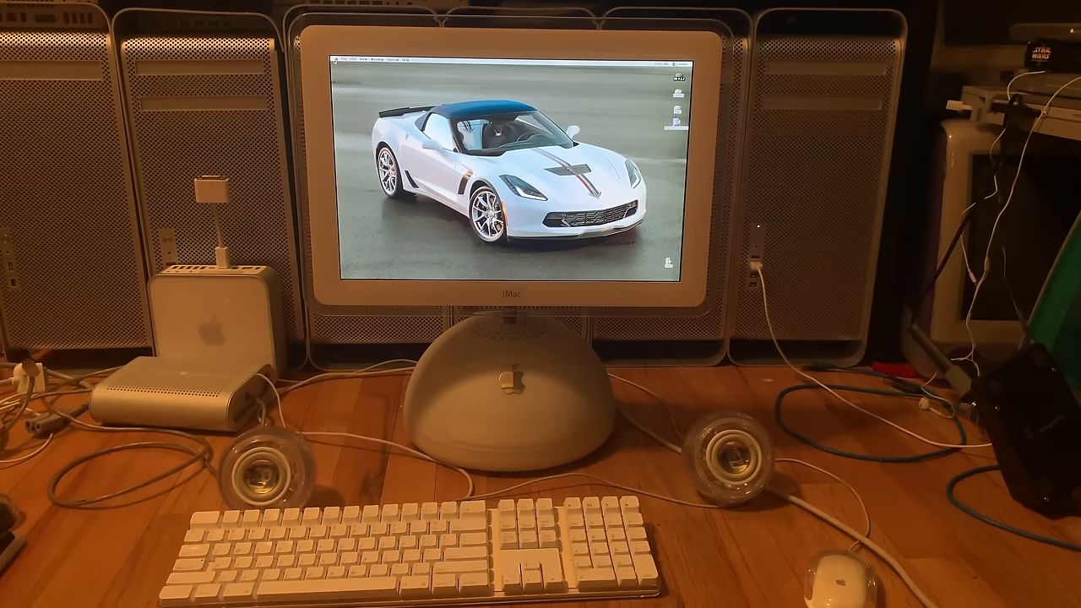
{"action": "left_click", "coordinate": [341, 58]}
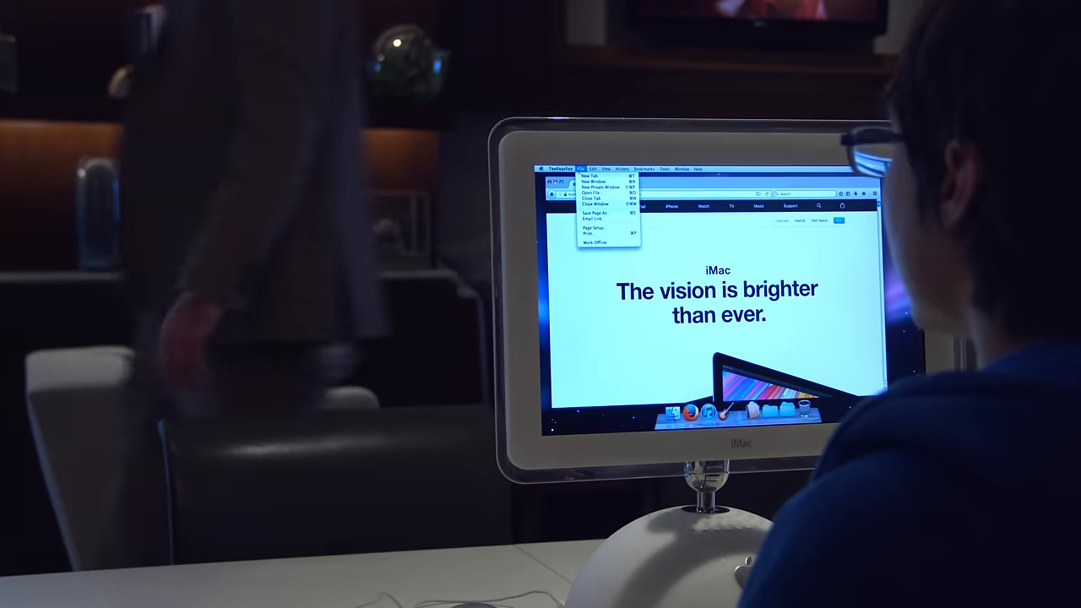
{"action": "left_click", "coordinate": [698, 168]}
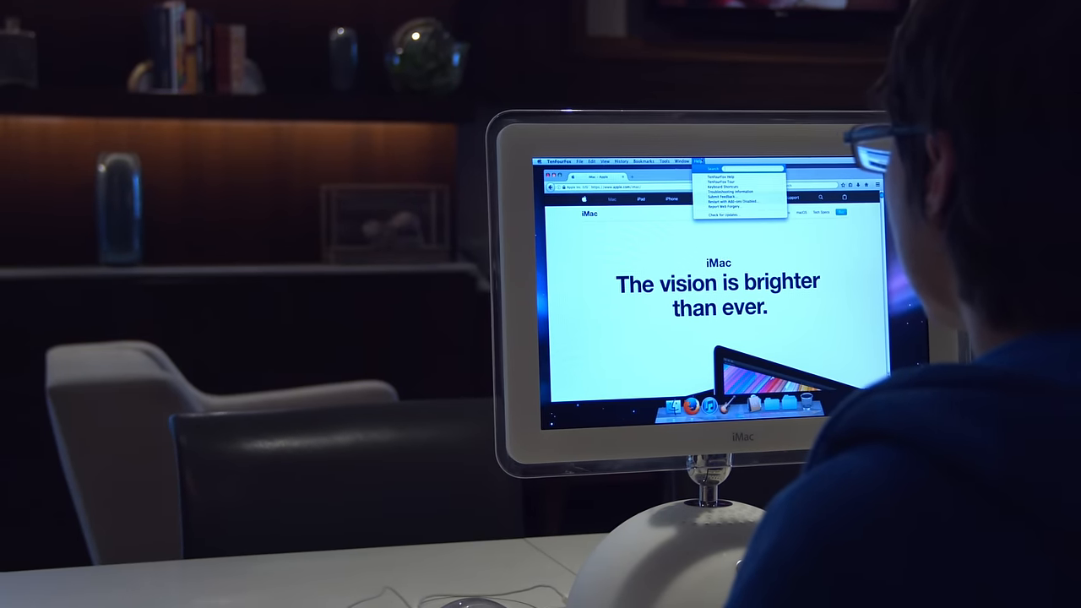